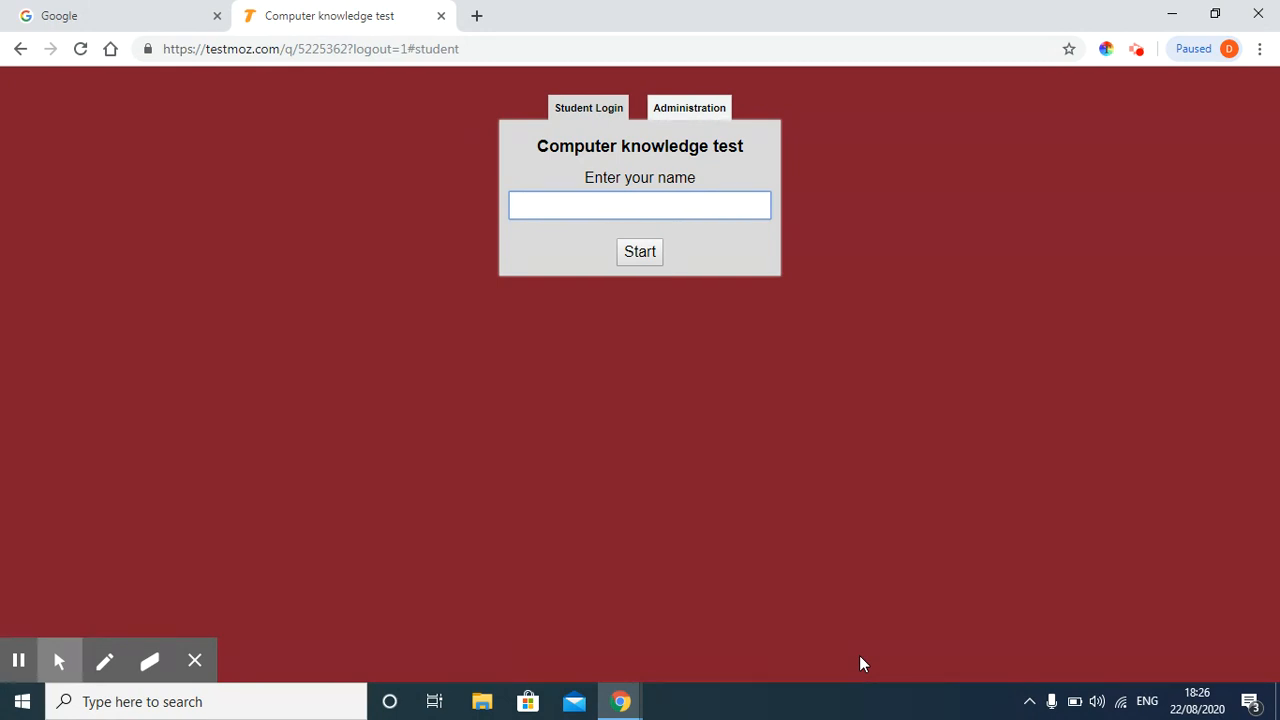
# - Log in on the Administration tab with the admin password to open the Computer knowledge test dashboard
pyautogui.click(639, 205)
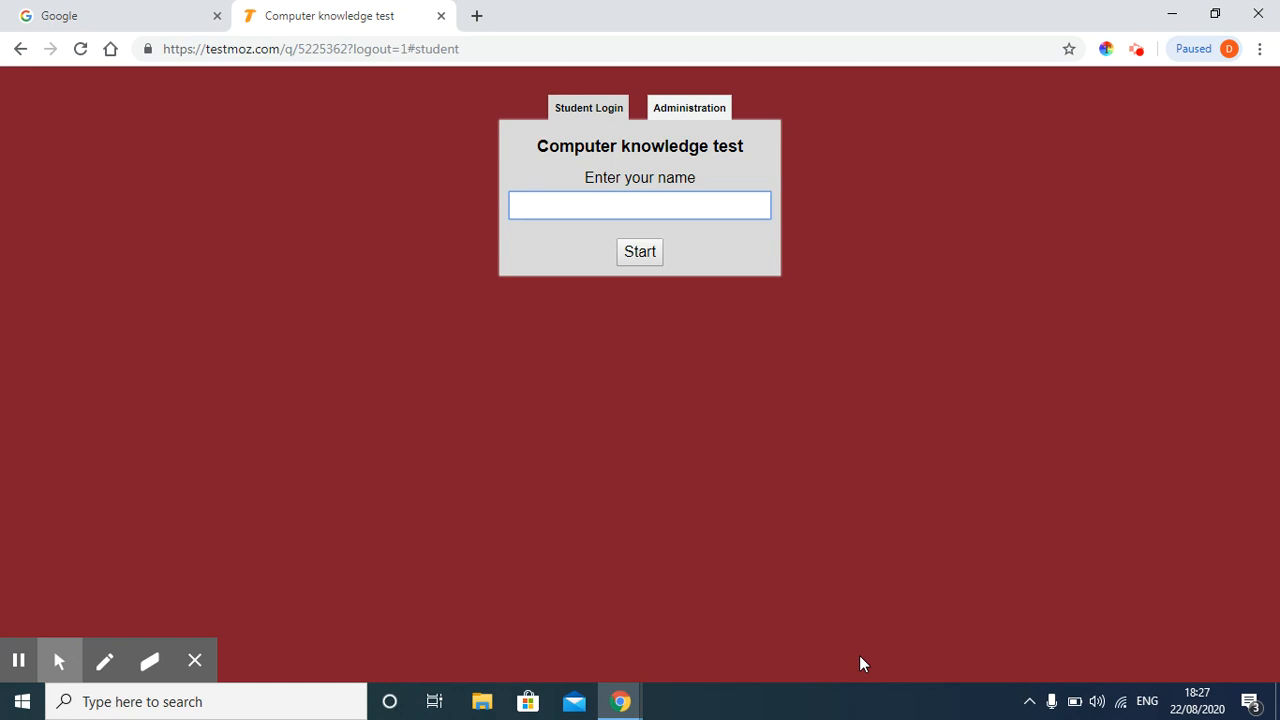
pyautogui.click(639, 205)
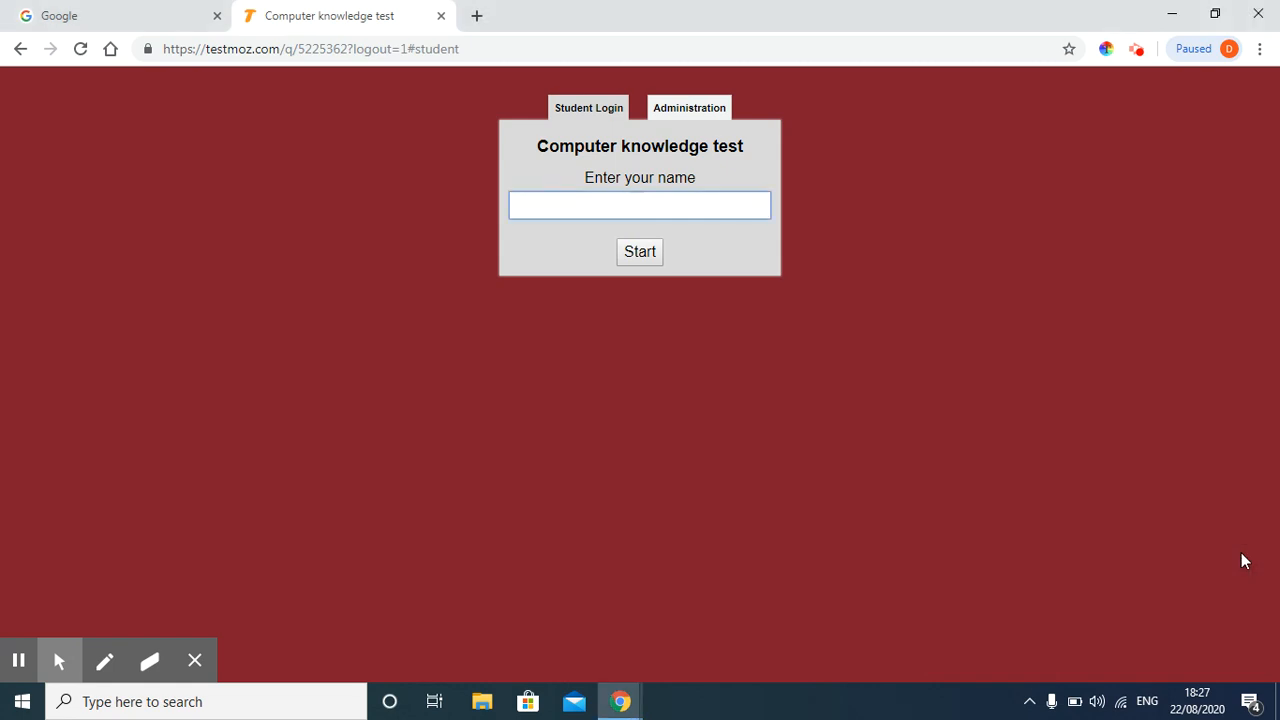
pyautogui.click(639, 205)
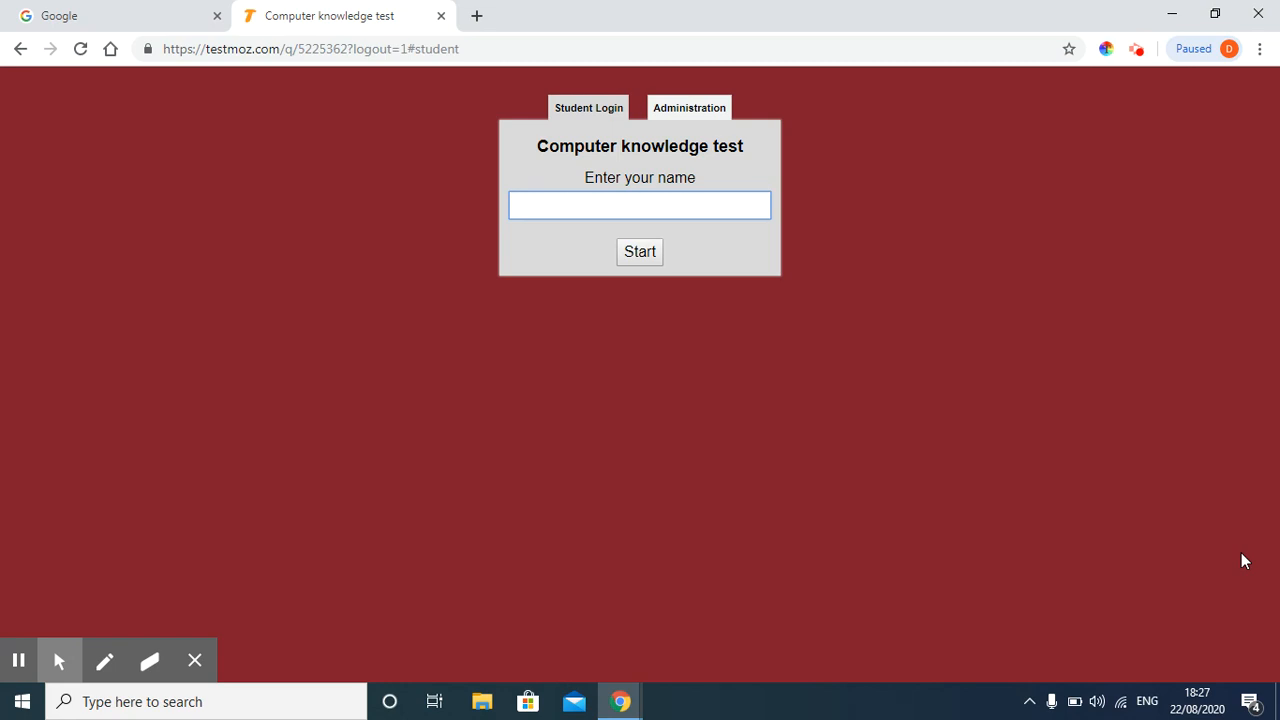
pyautogui.click(639, 205)
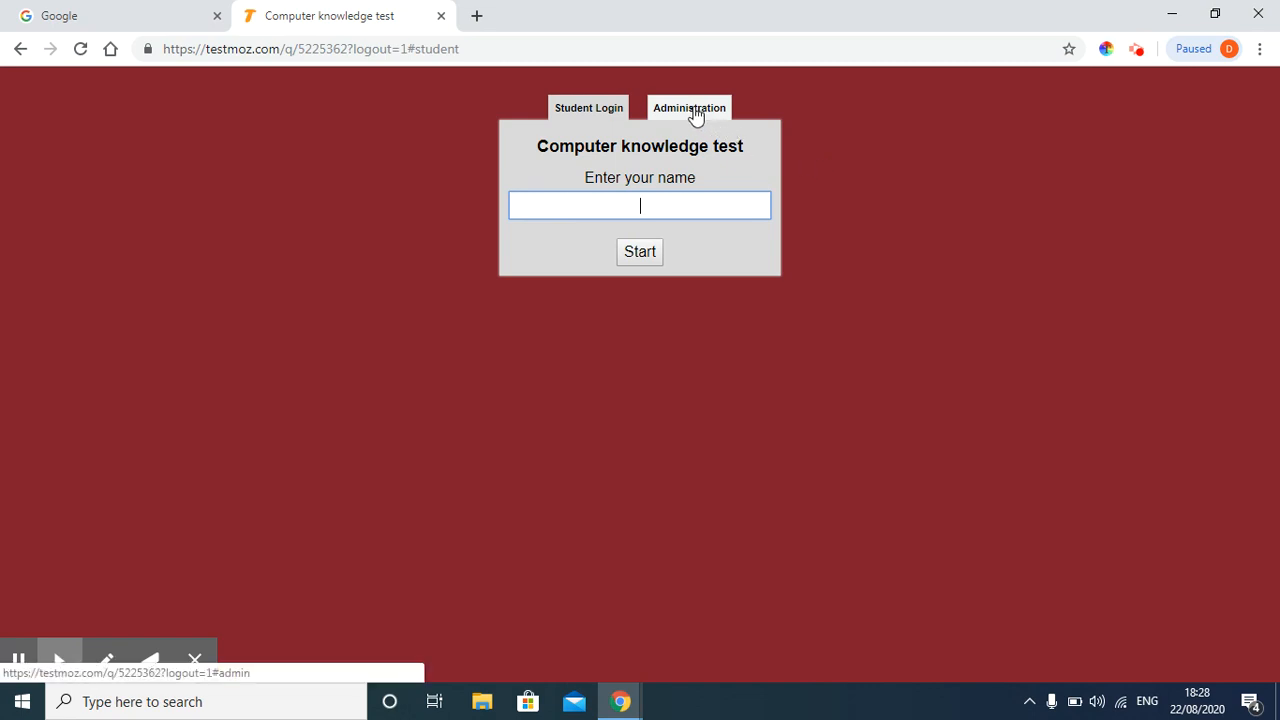
pyautogui.click(689, 108)
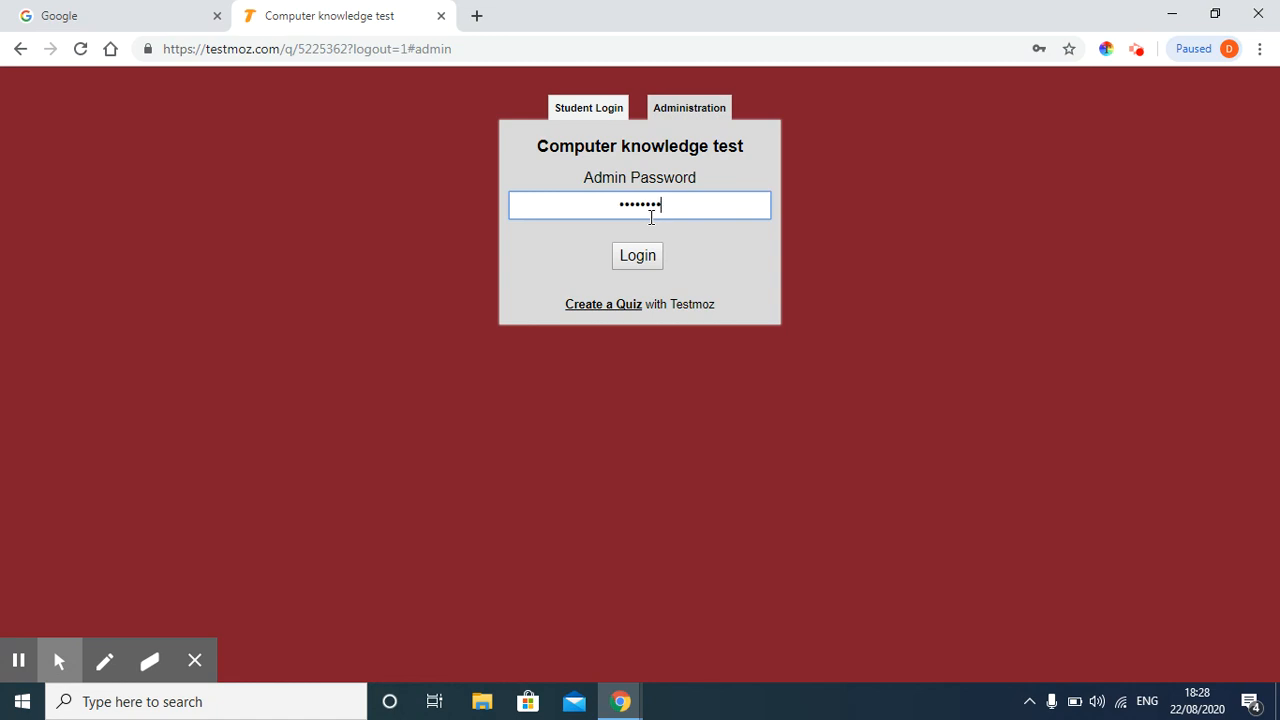
pyautogui.click(637, 256)
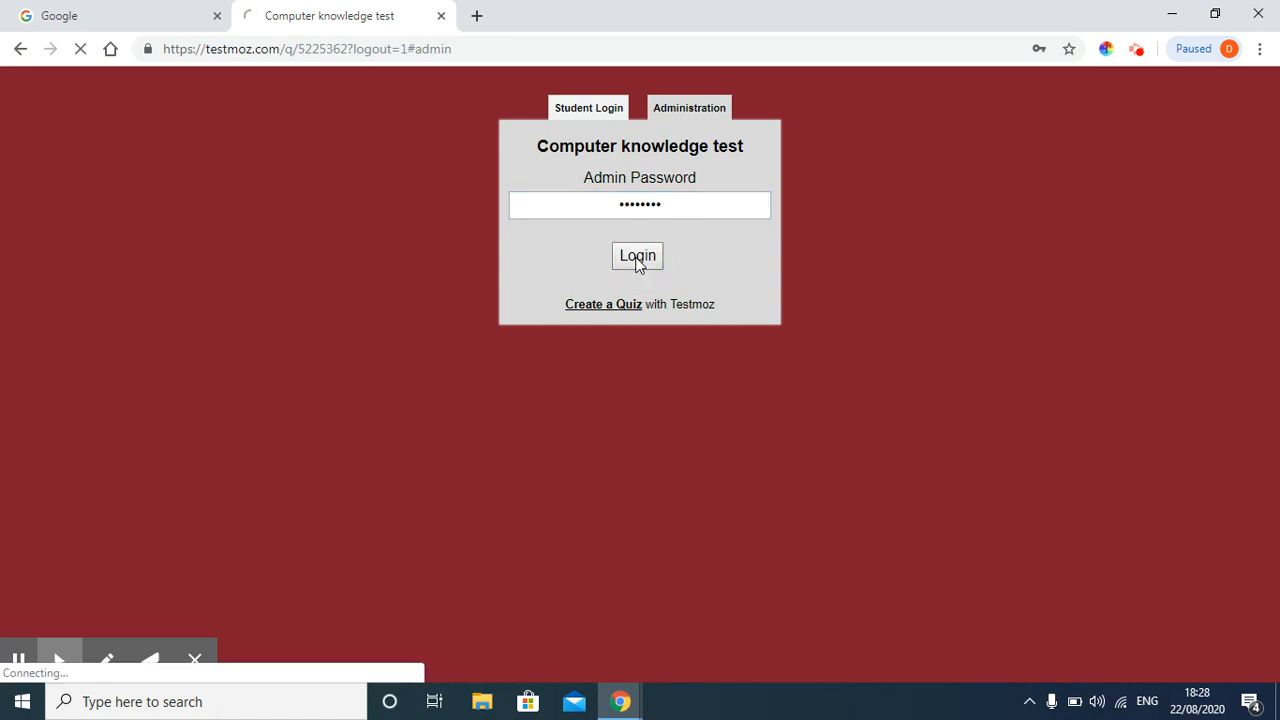
pyautogui.click(637, 256)
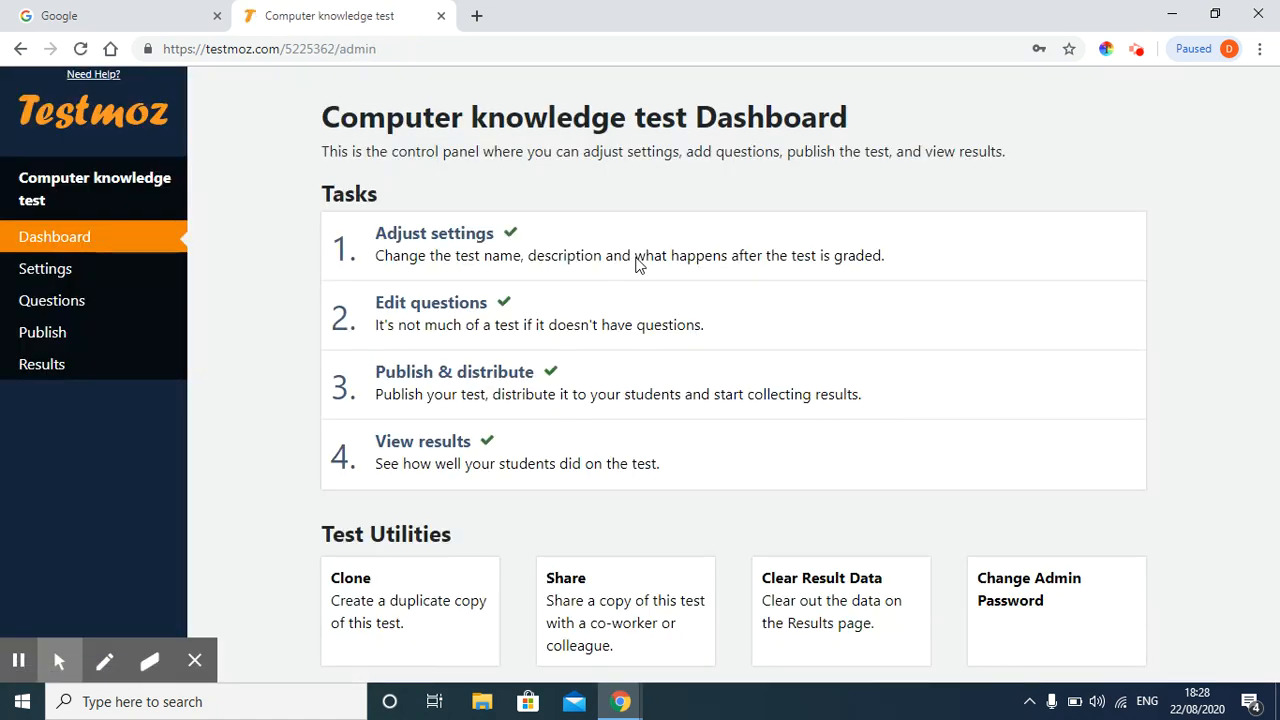
pyautogui.moveTo(283, 225)
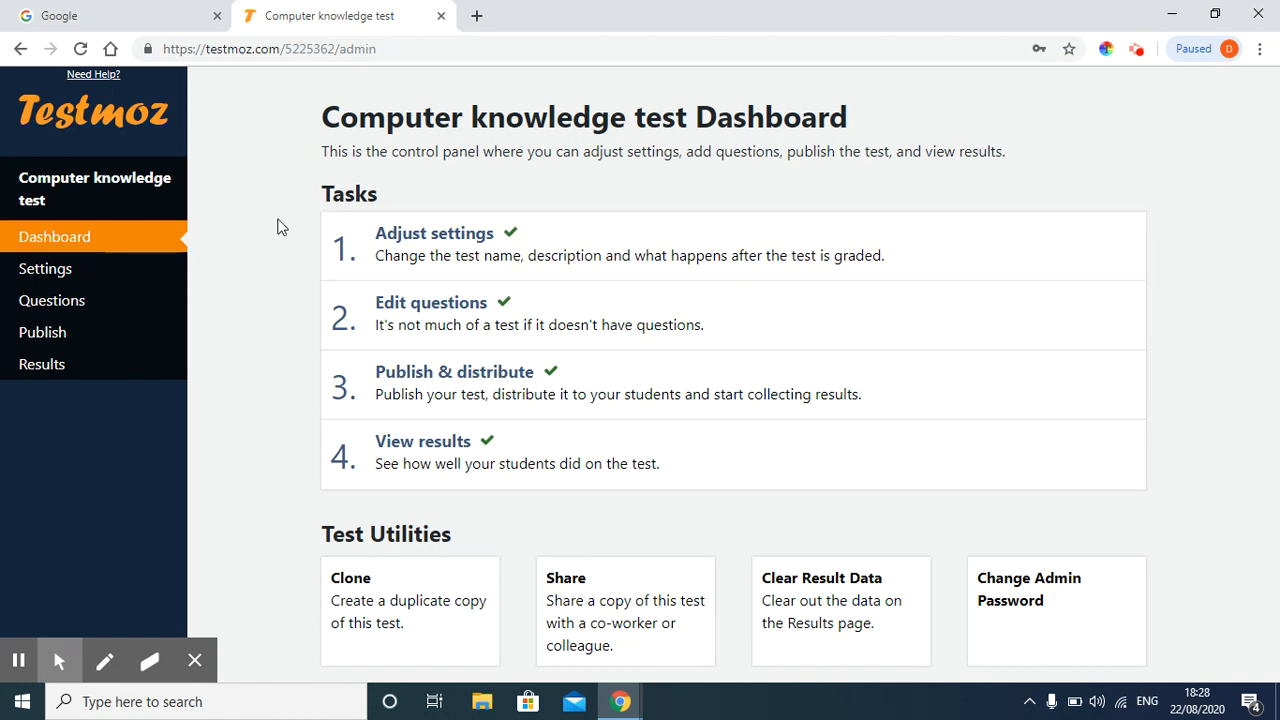
pyautogui.moveTo(95, 188)
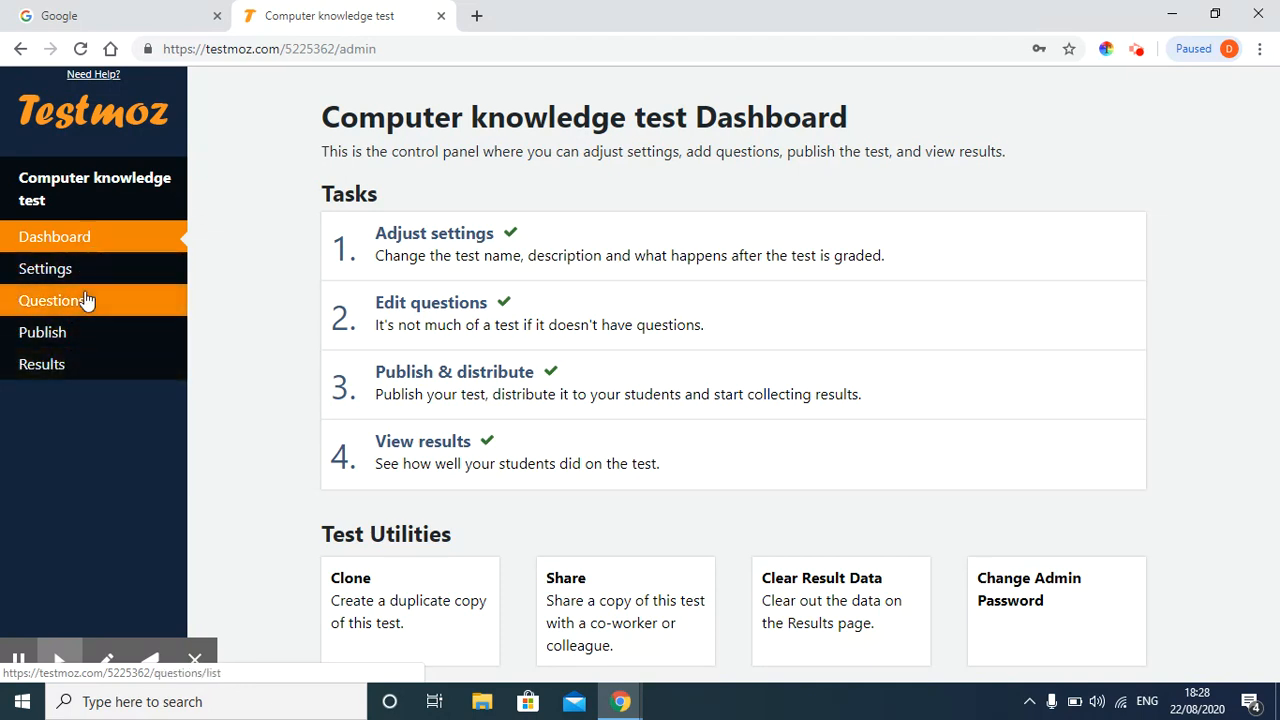
pyautogui.moveTo(1244, 358)
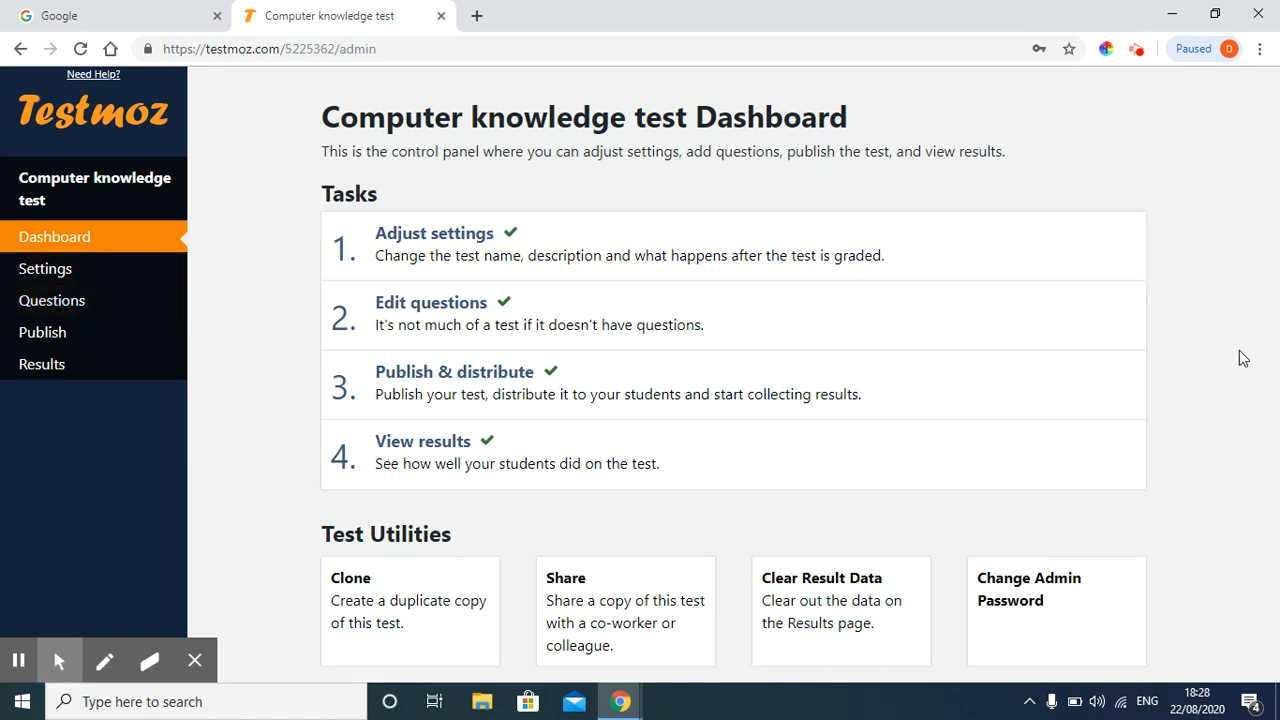
pyautogui.moveTo(823, 324)
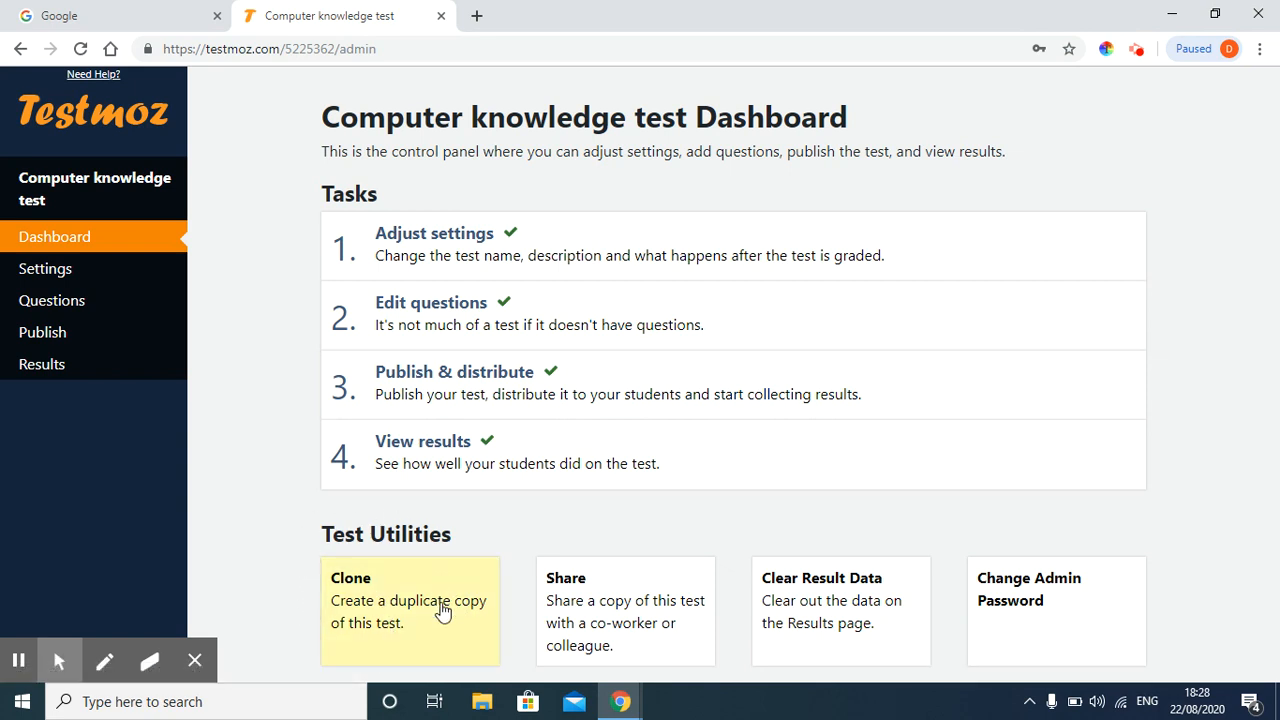
pyautogui.moveTo(367, 627)
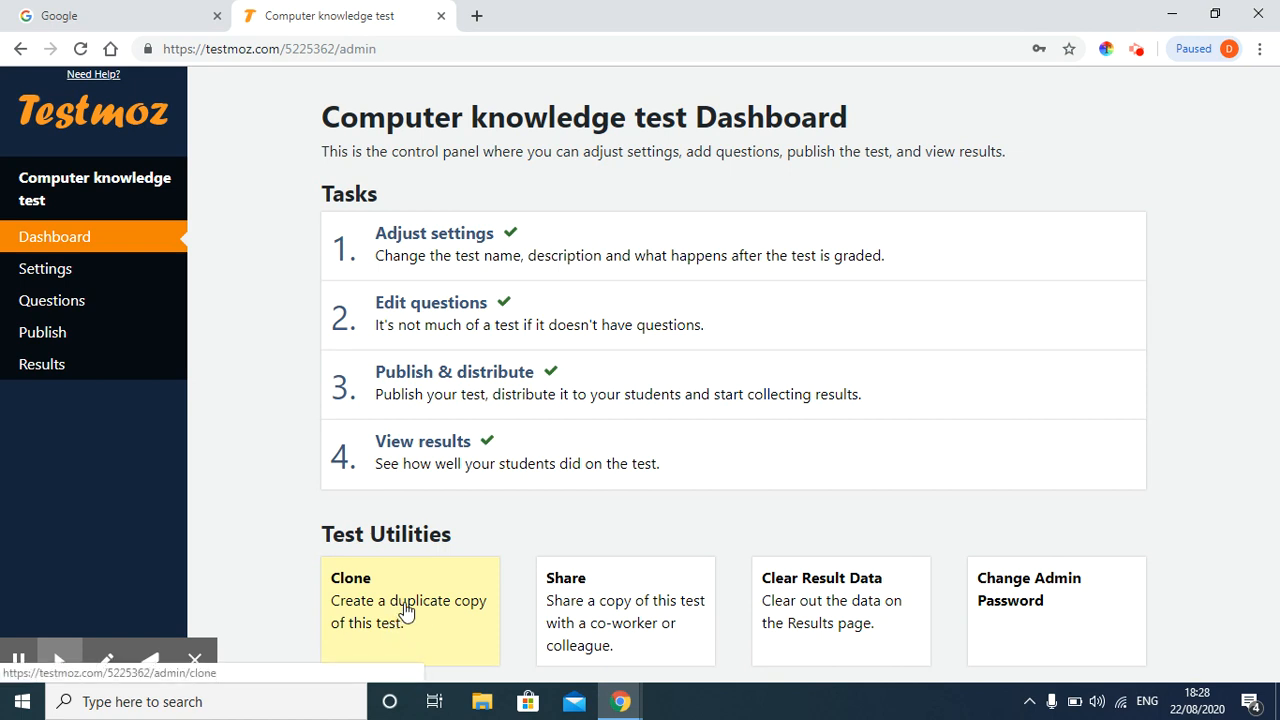
# - Clone the Computer knowledge test from the Test Utilities Clone card
pyautogui.click(410, 600)
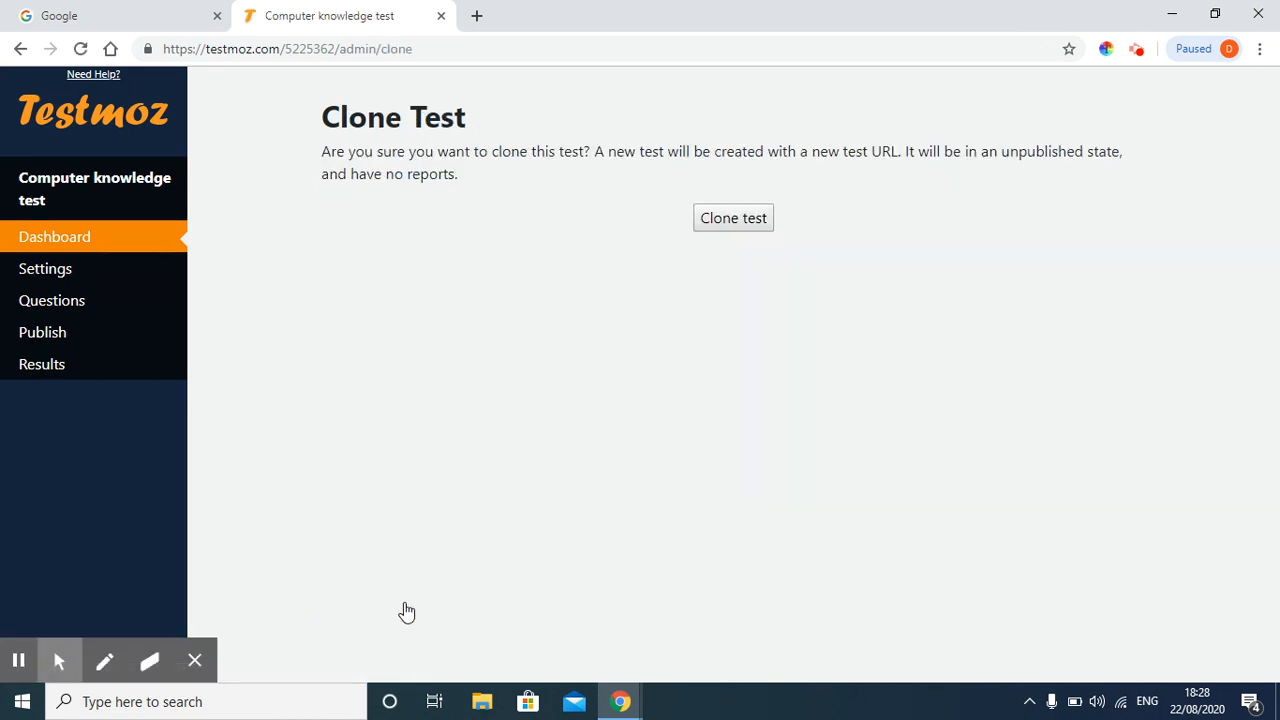
pyautogui.moveTo(520, 330)
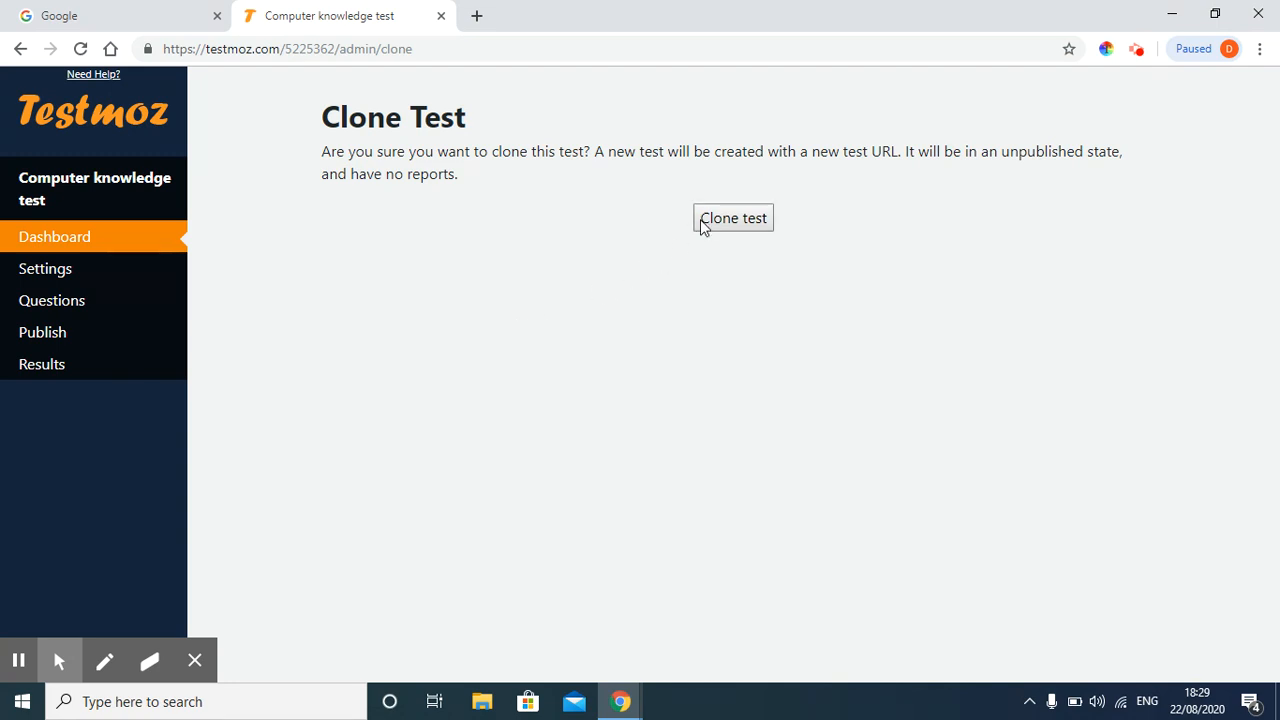
pyautogui.click(733, 218)
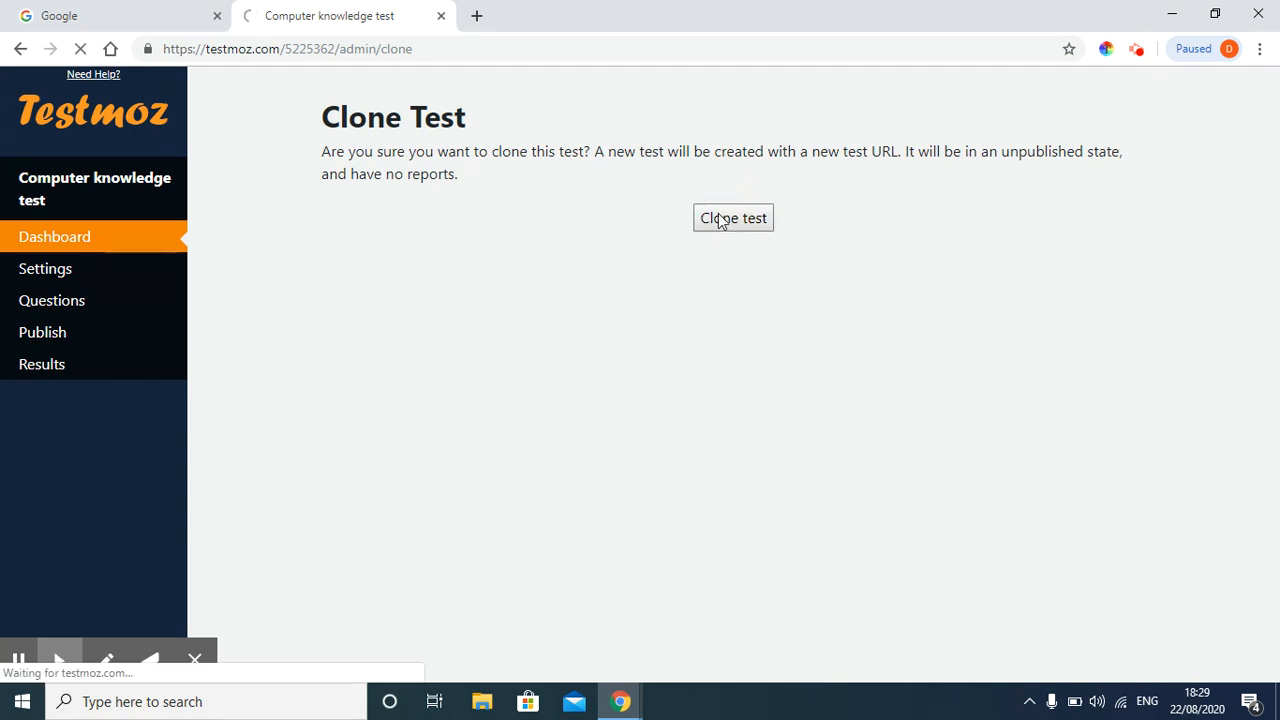
pyautogui.click(733, 218)
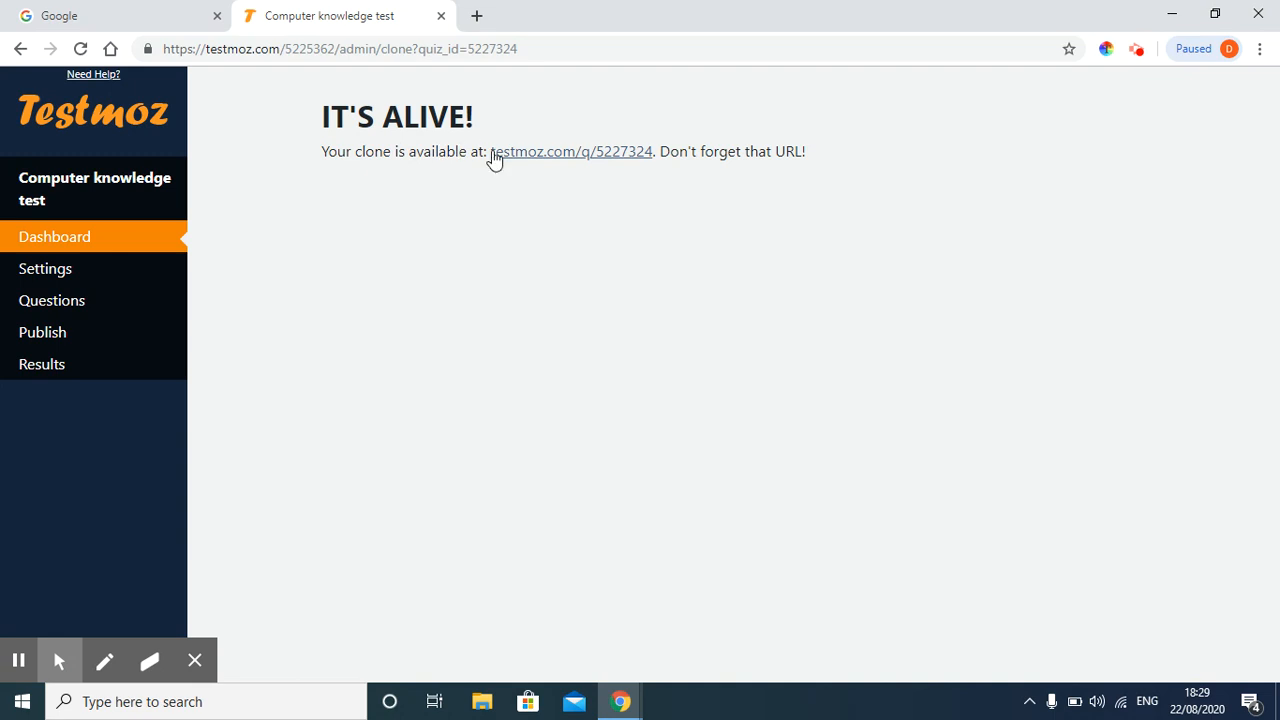
pyautogui.moveTo(635, 160)
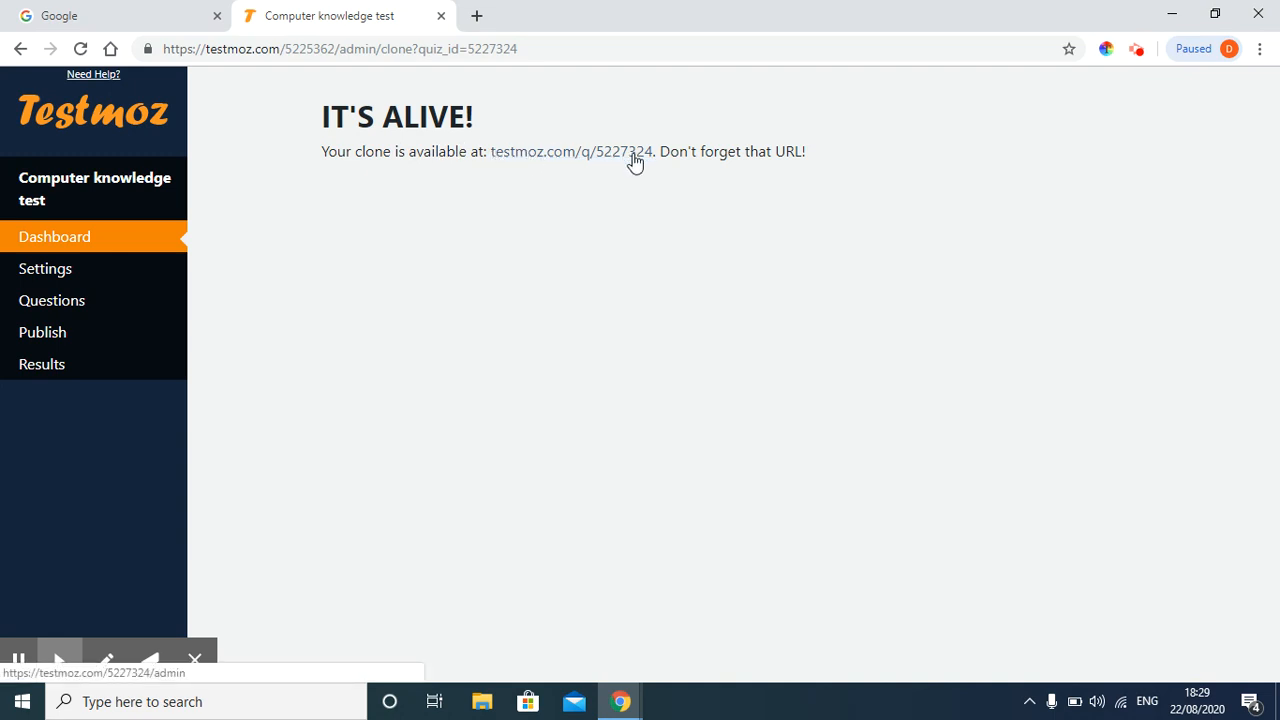
pyautogui.moveTo(610, 158)
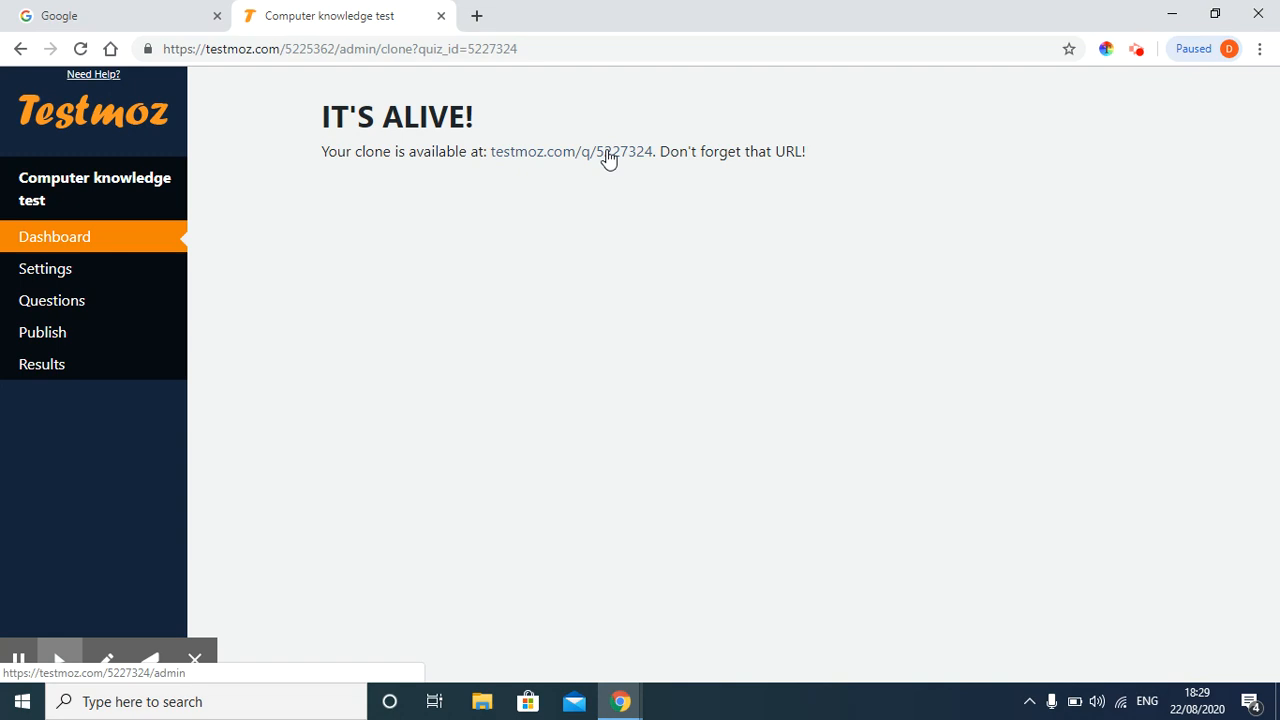
# - Follow the testmoz.com/q/5227324 link to the clone's dashboard
pyautogui.click(609, 151)
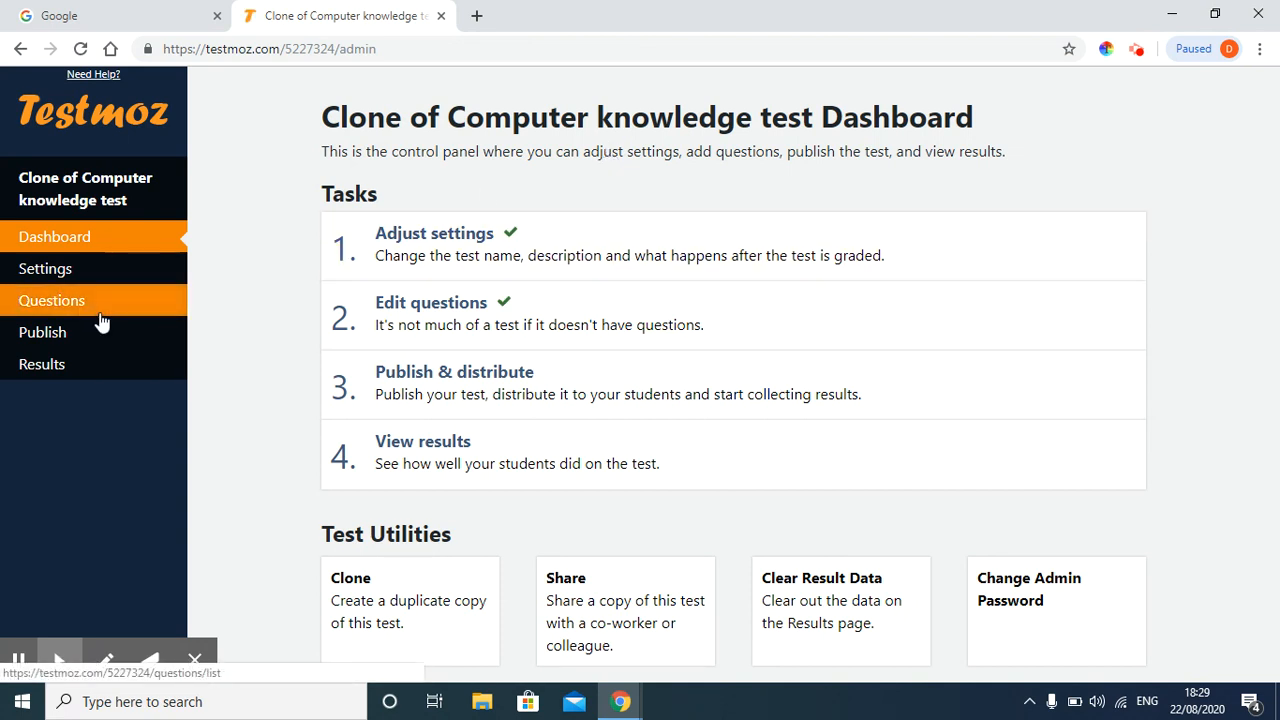
# - Go to Publish in the sidebar for 'Clone of Computer knowledge test'
pyautogui.click(42, 332)
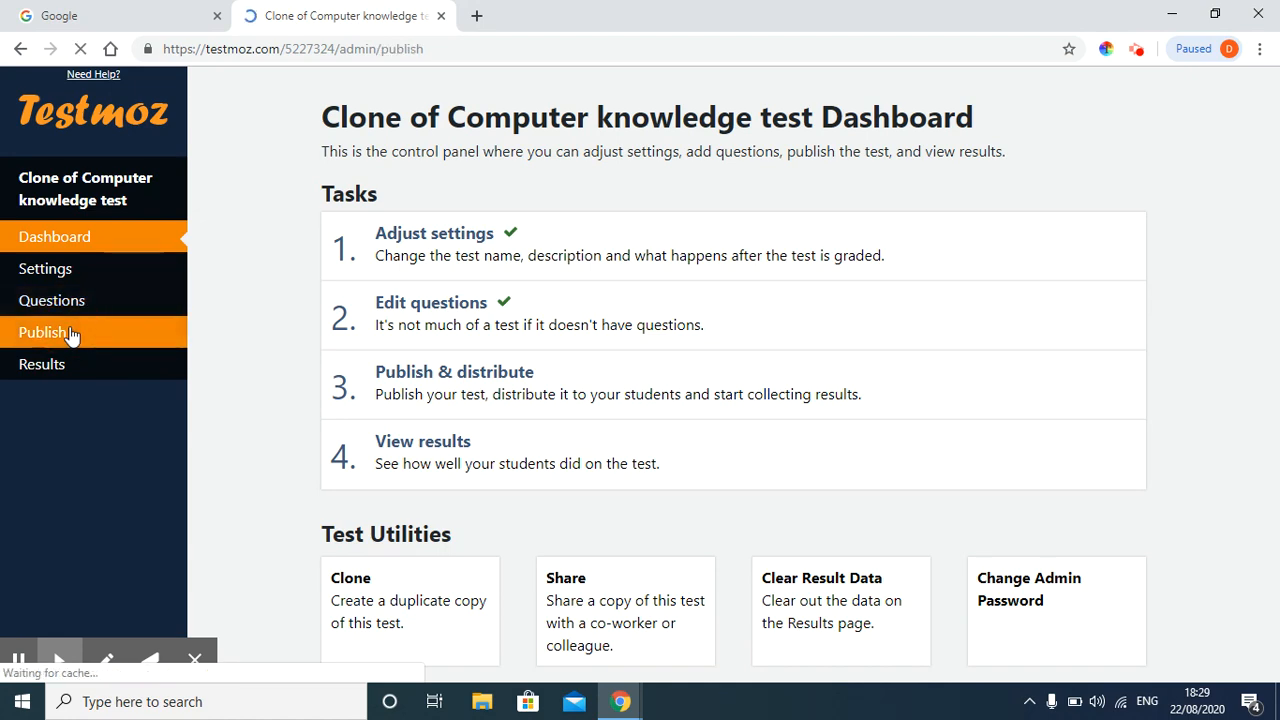
pyautogui.click(43, 332)
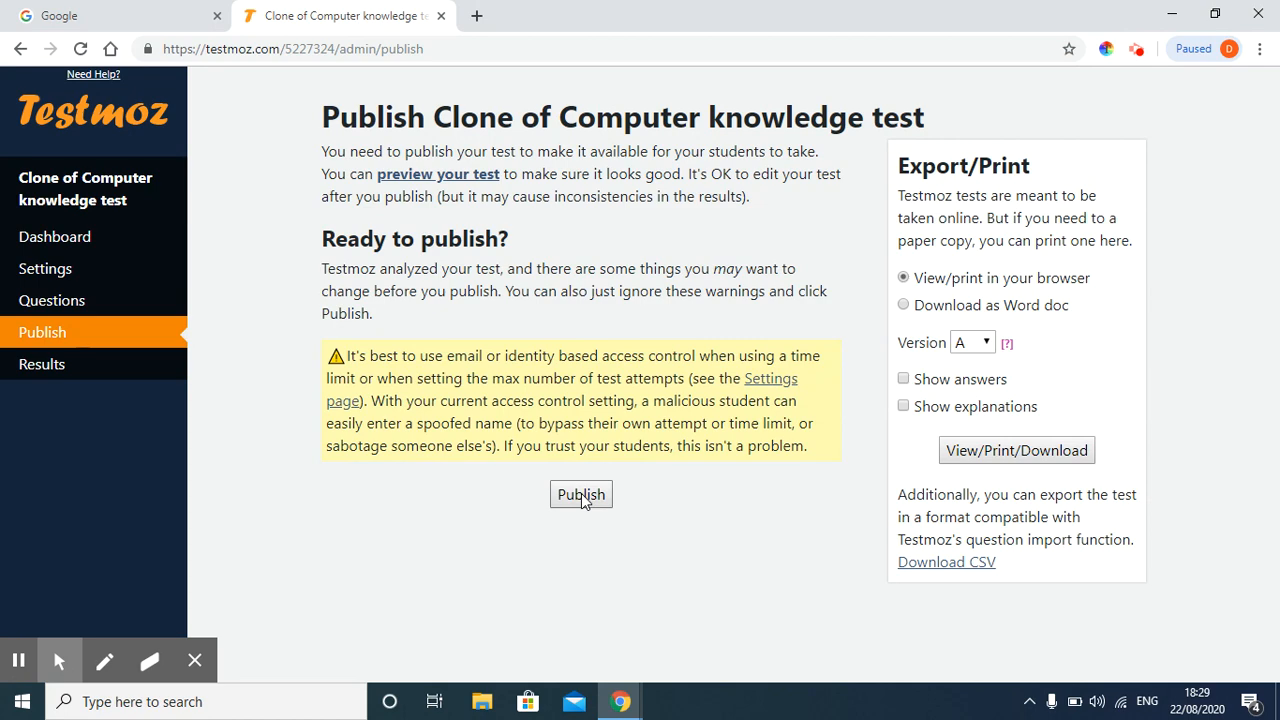
# - Publish the clone so it is Open at testmoz.com/5227324, then return to Chrome
pyautogui.click(581, 494)
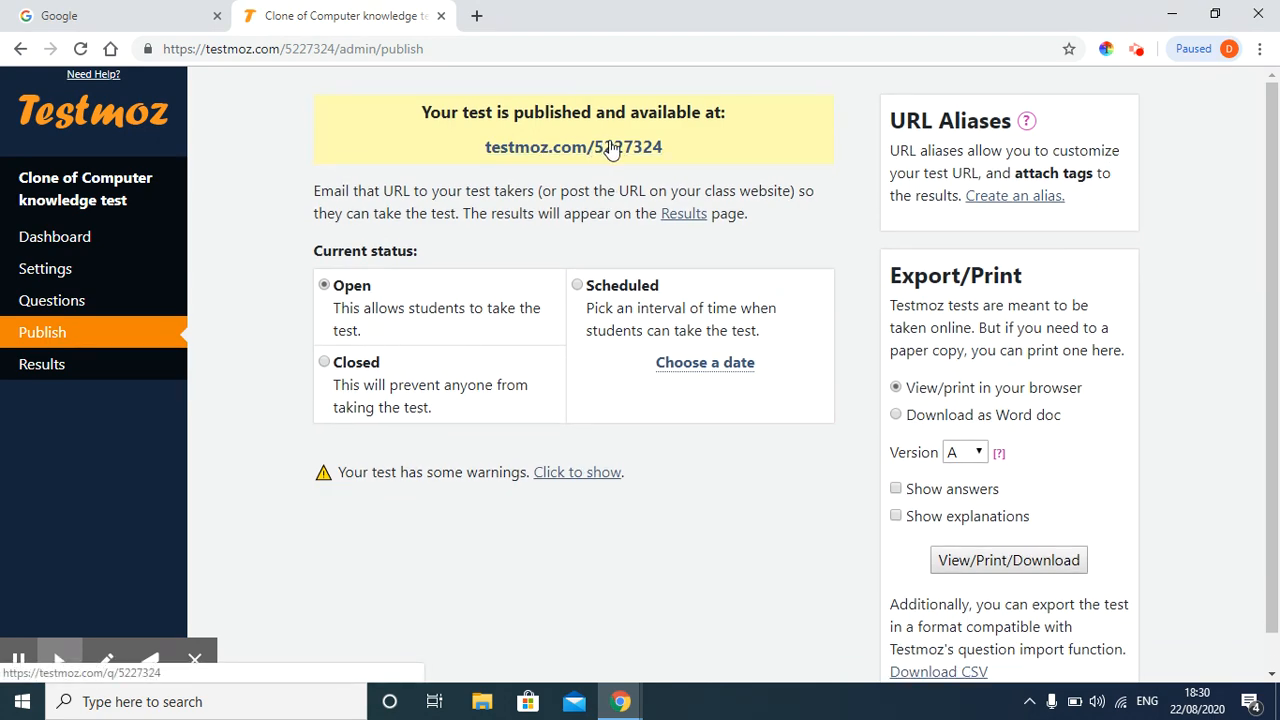
pyautogui.moveTo(603, 147)
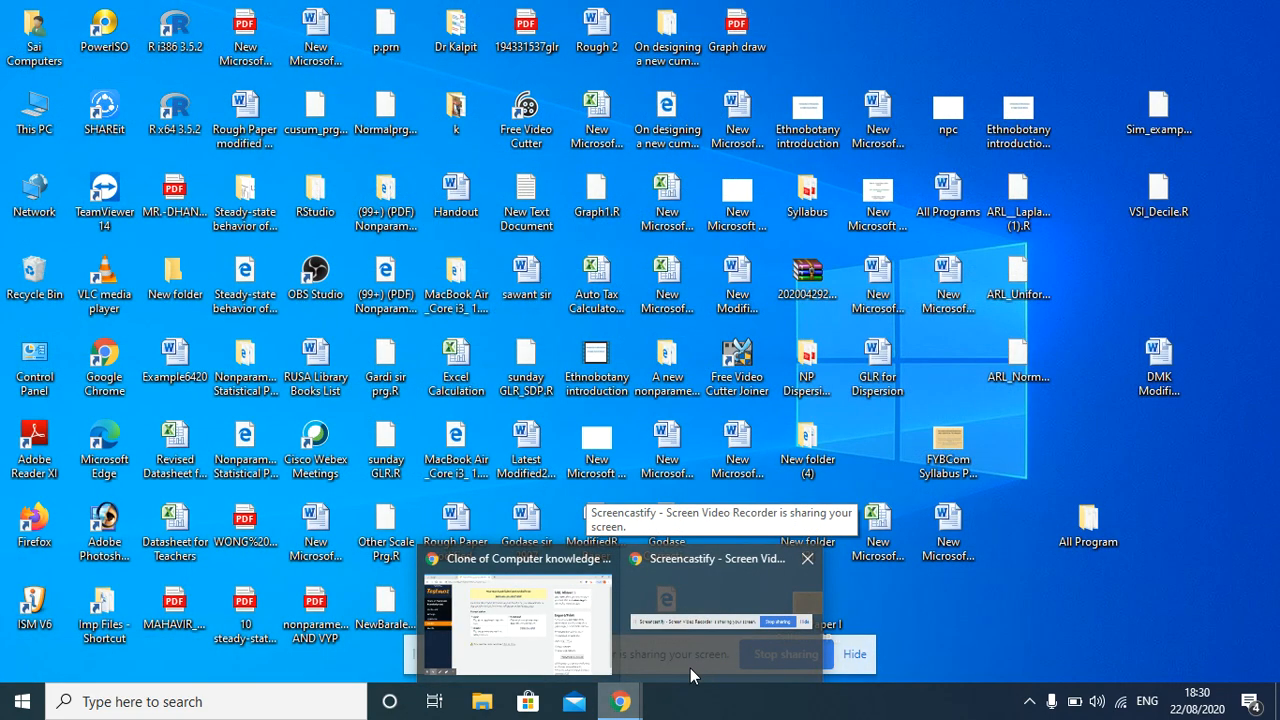
pyautogui.click(518, 558)
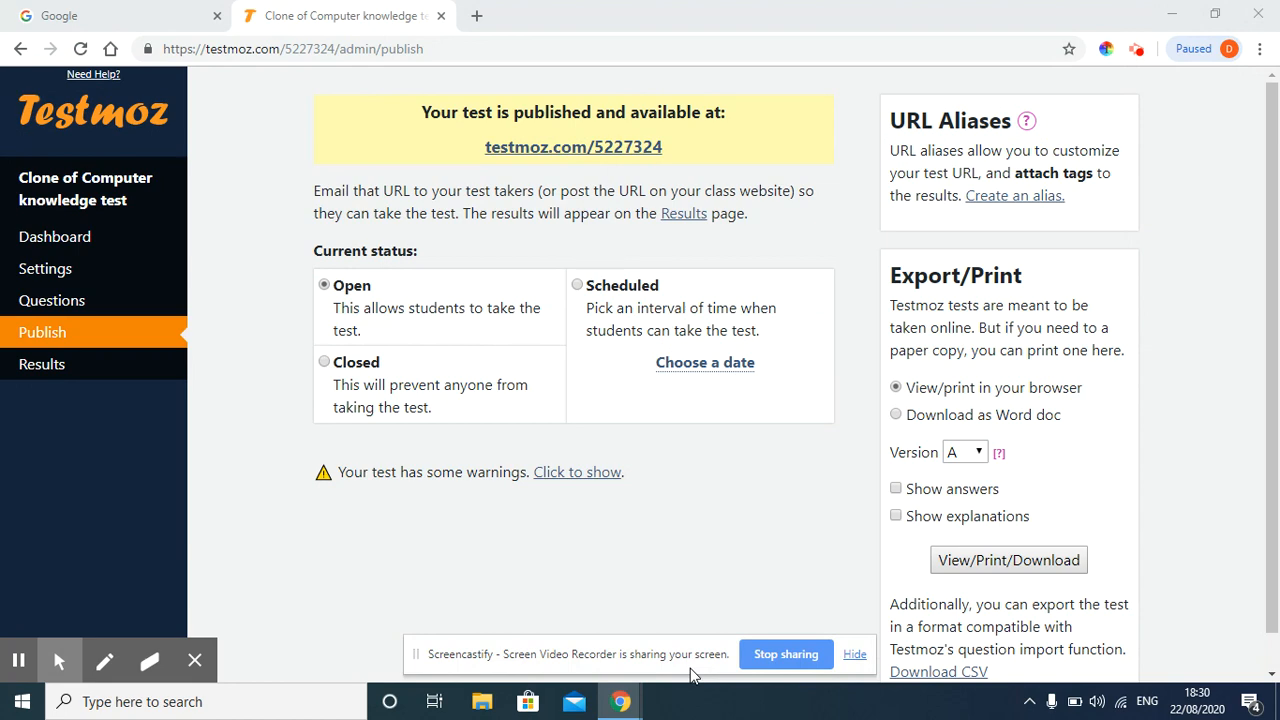